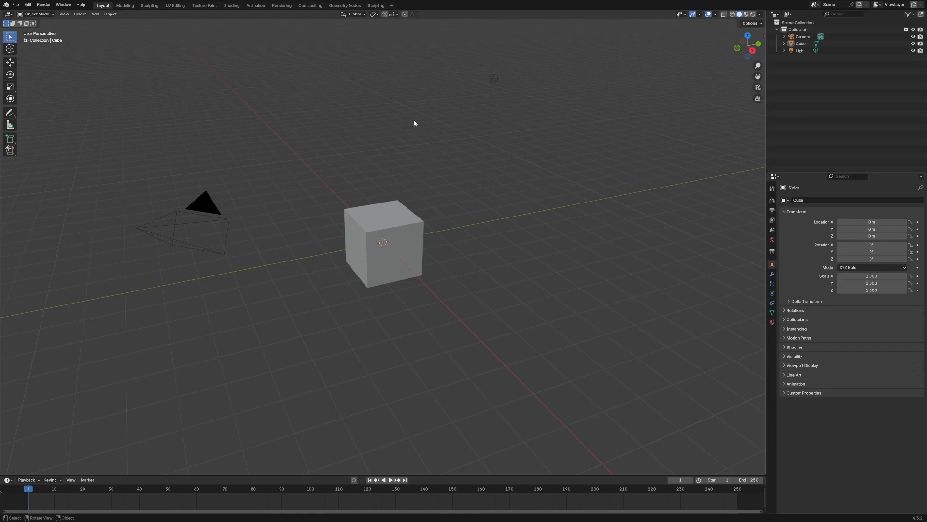
Create a new Geometry Nodes tree on the cube named 'curve point noise'.
click(344, 5)
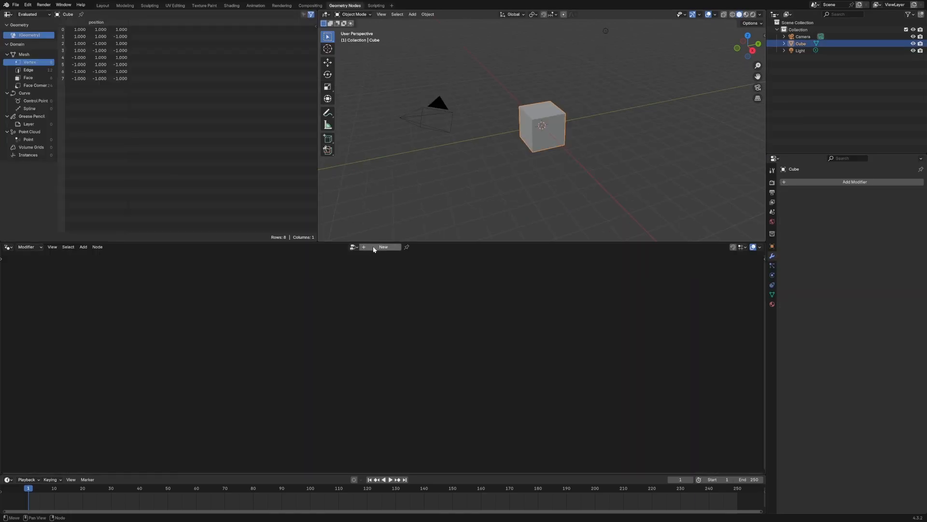
click(382, 247)
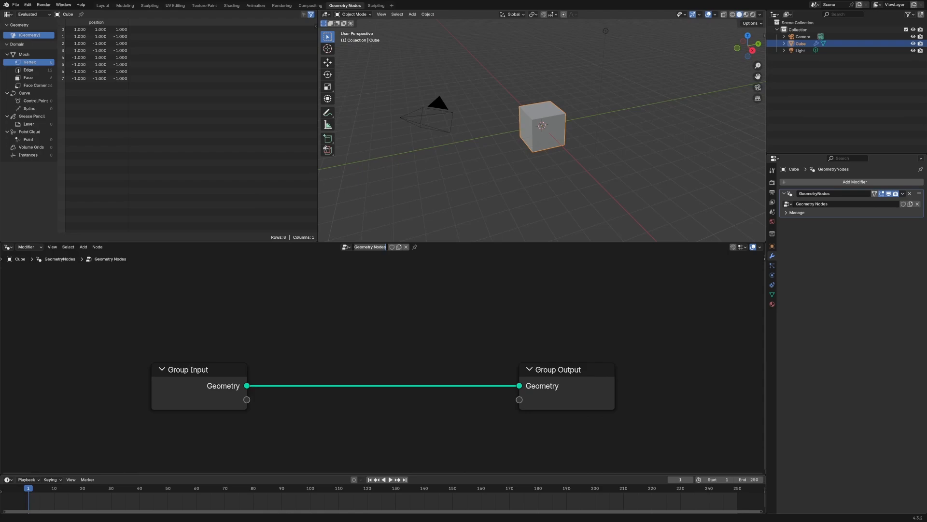
text(curve point noise)
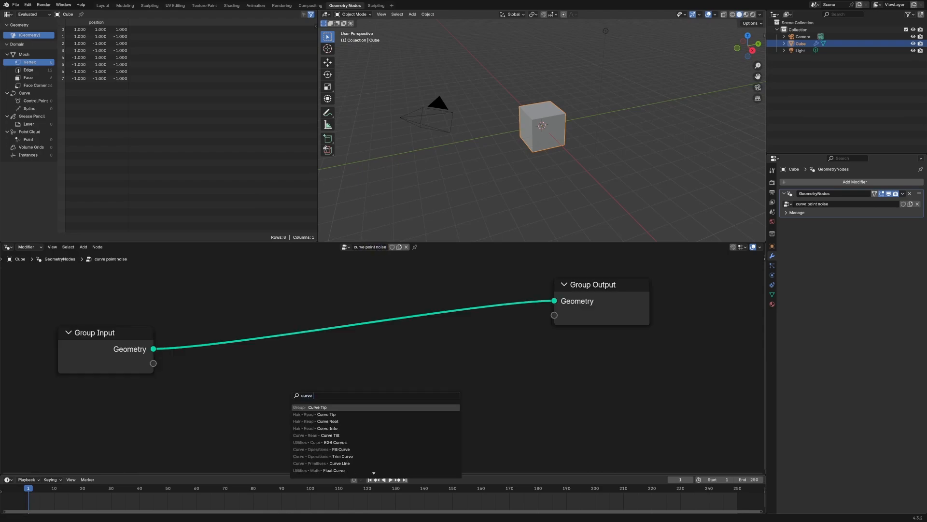
Build Curve Line resampled to 10 points, instancing 0.05 m ico spheres.
click(330, 463)
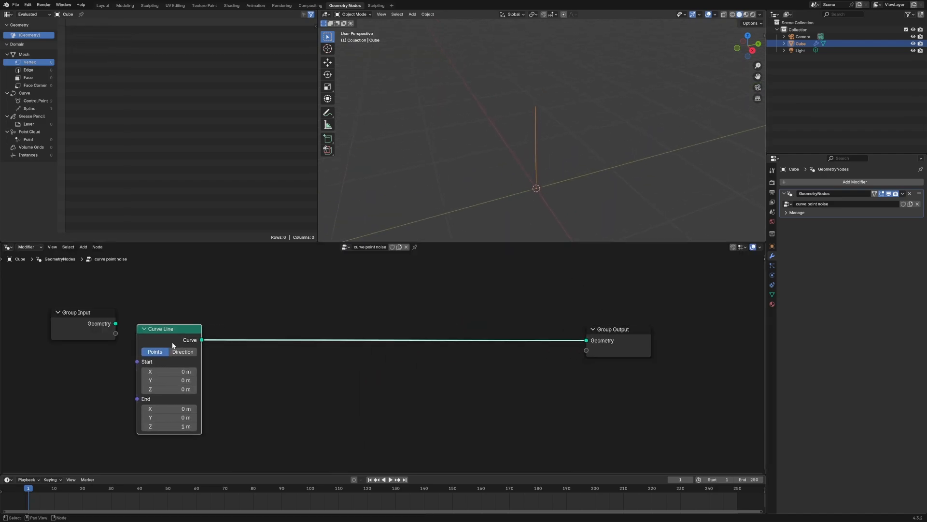
mouse_move(439, 429)
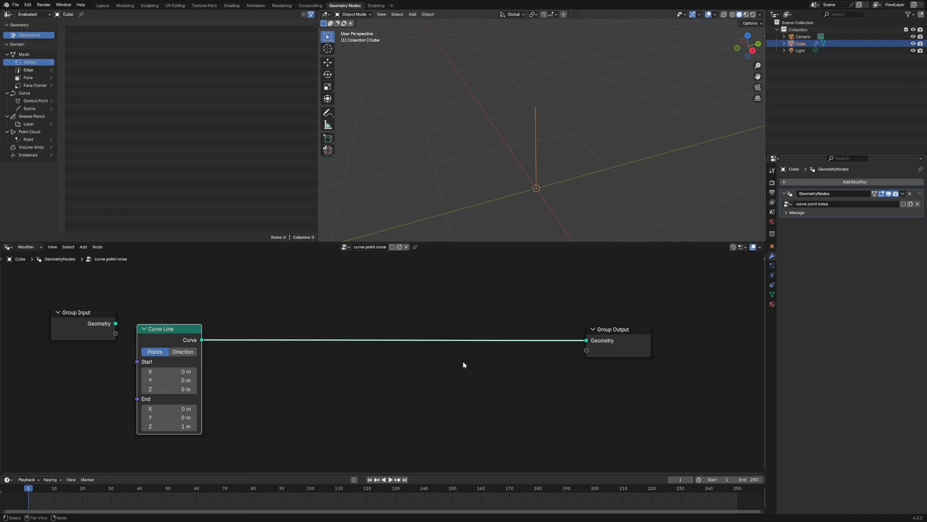
click(83, 247)
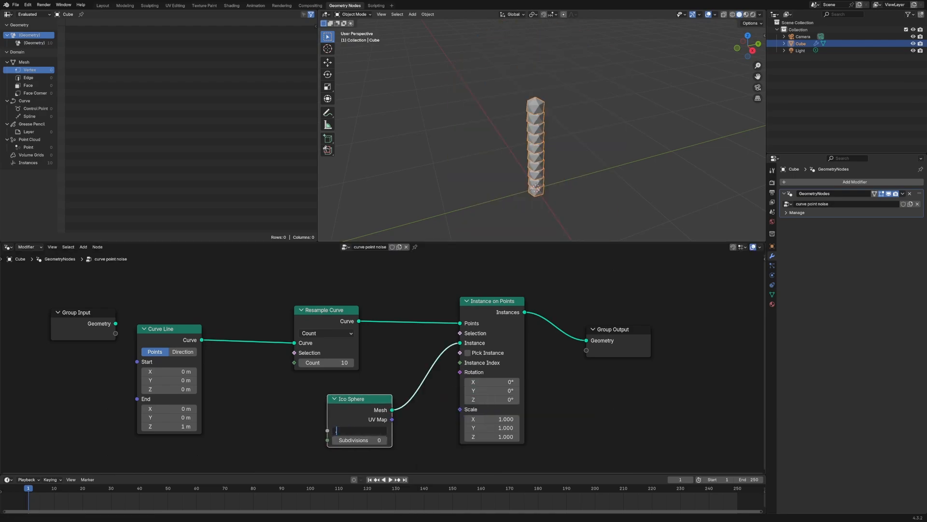
text(0.05 m)
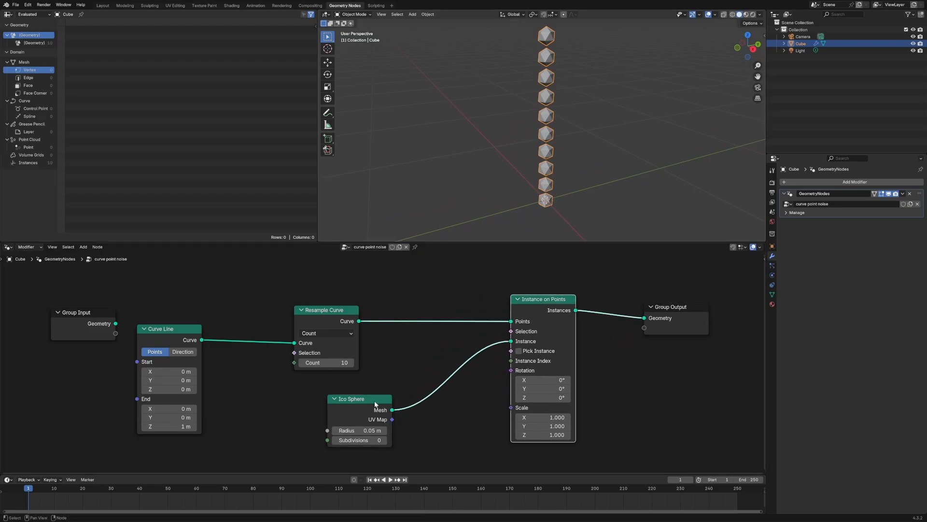
Insert a Set Position node after Resample Curve, alongside Sample Curve and Random Value.
drag(351, 398, 435, 396)
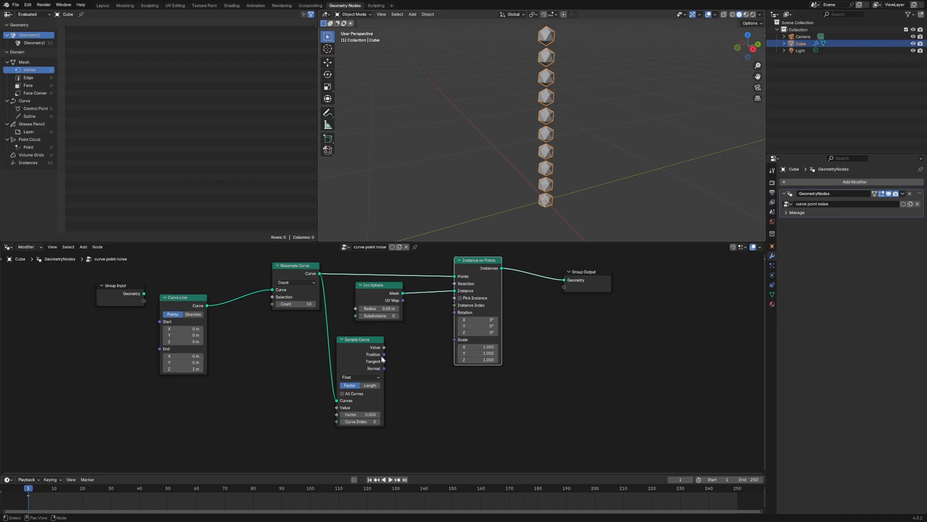
text(set po)
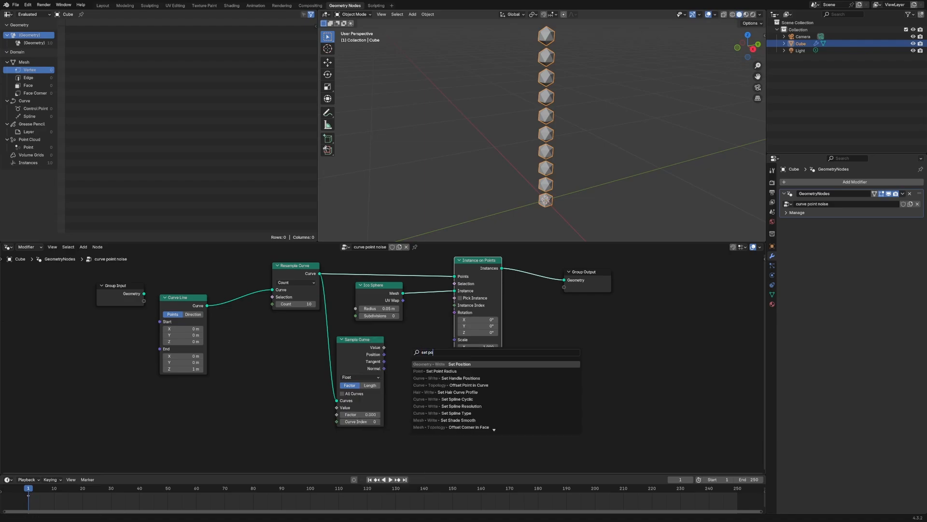
click(460, 363)
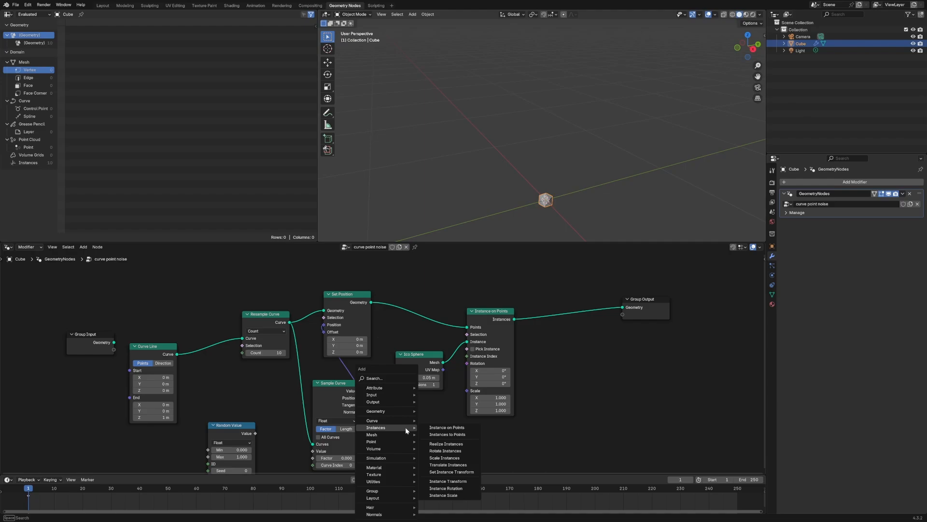
Drive Translate Instances with Noise Texture, Add, Multiply and Index nodes.
text(tra)
text(nois)
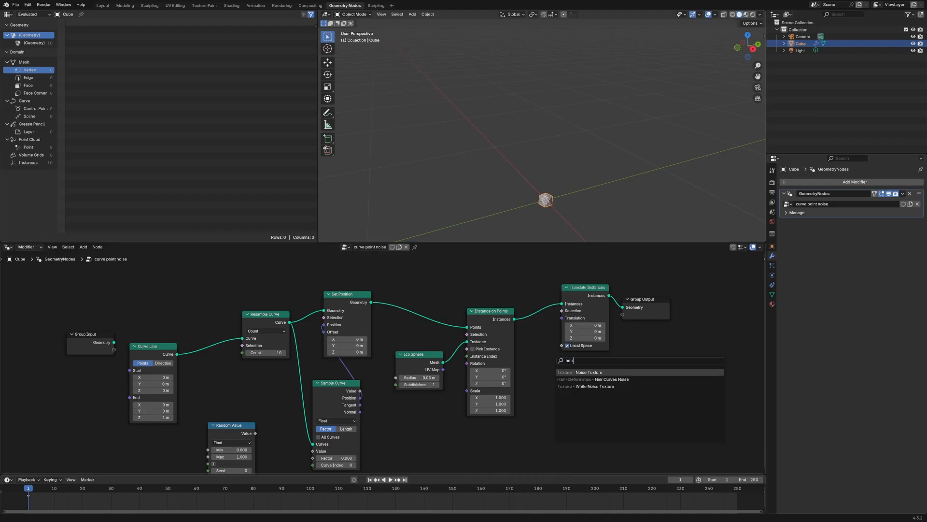
click(589, 372)
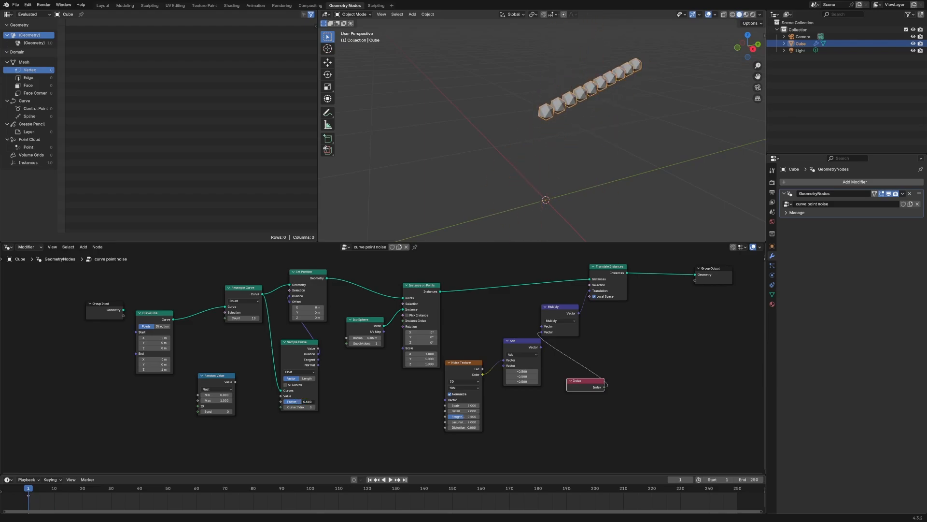
drag(308, 401, 295, 401)
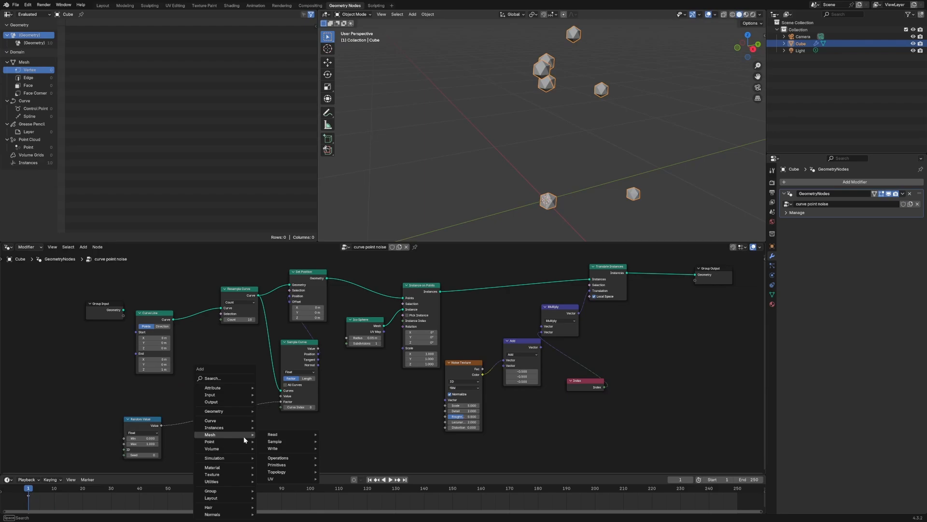
Route Random Value through Math Add (1.970) and Fraction into the Sample Curve Factor.
text(m)
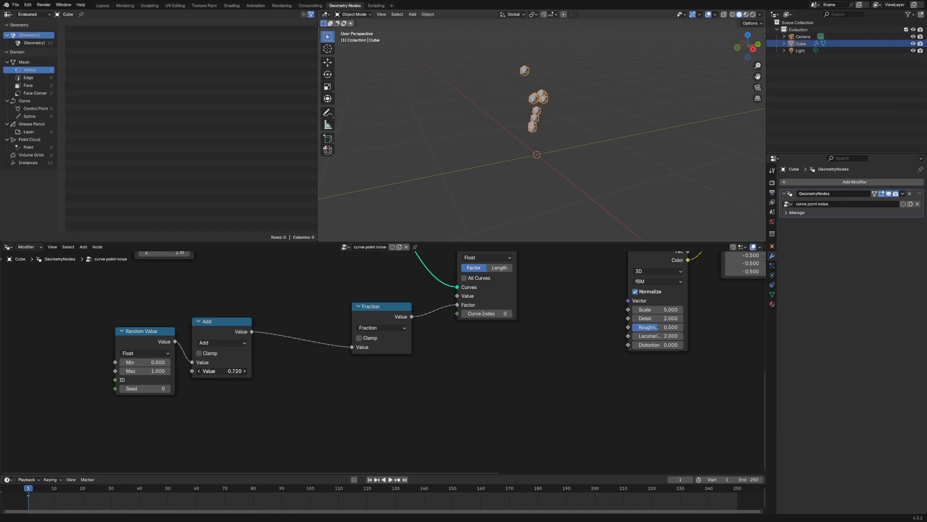
text(1.970)
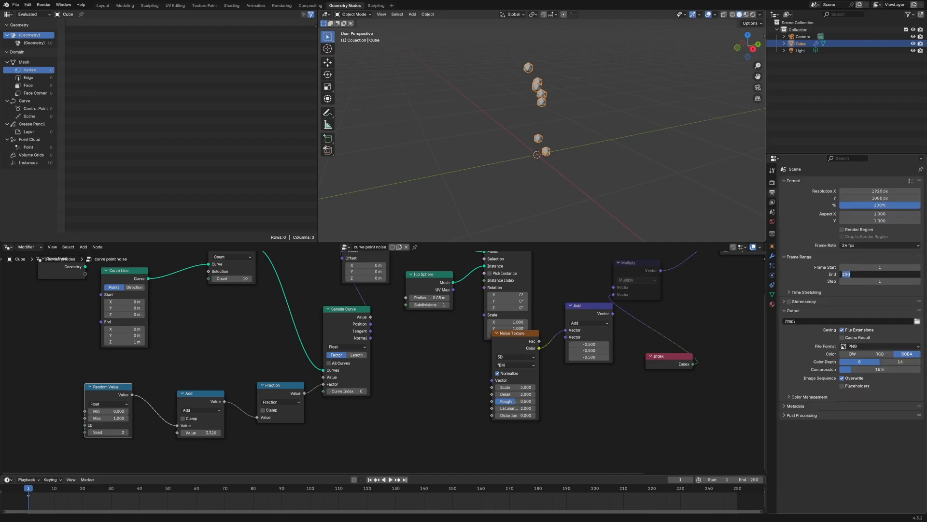
Set the scene frame rate to 60 fps from the presets list.
click(880, 245)
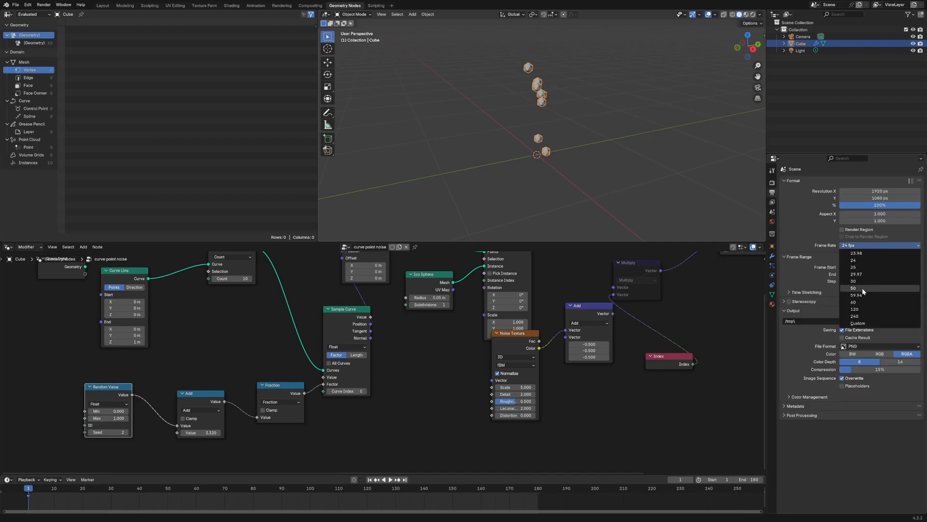
click(853, 301)
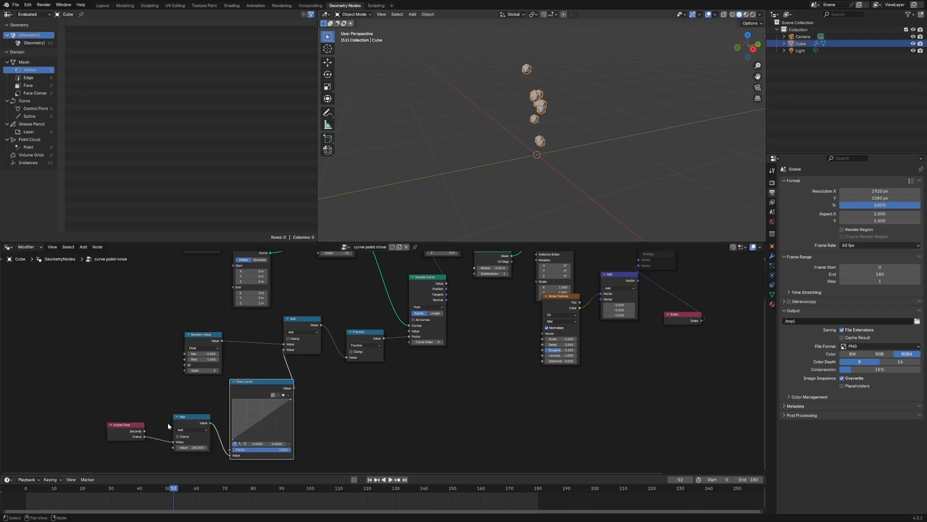
Chain Scene Time divided by 180 through Float Curve and Multiply into the sample offset.
click(190, 419)
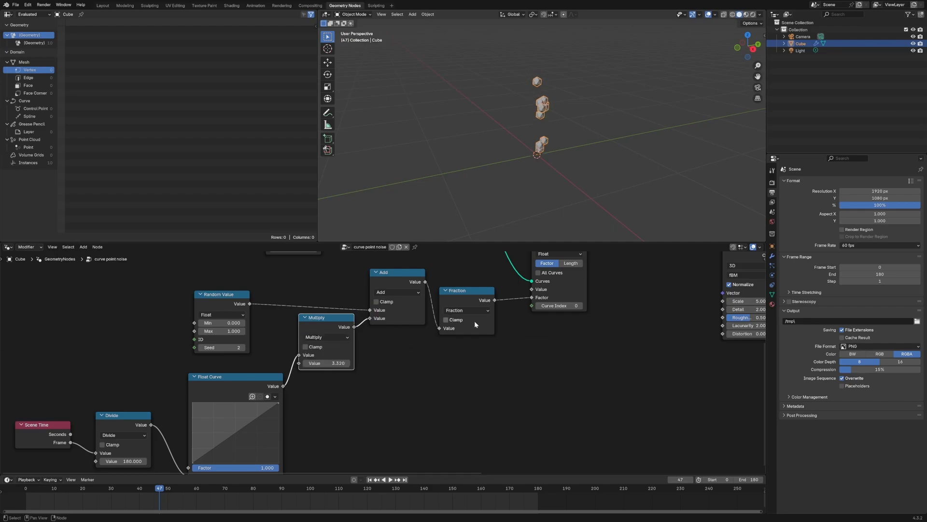
click(387, 480)
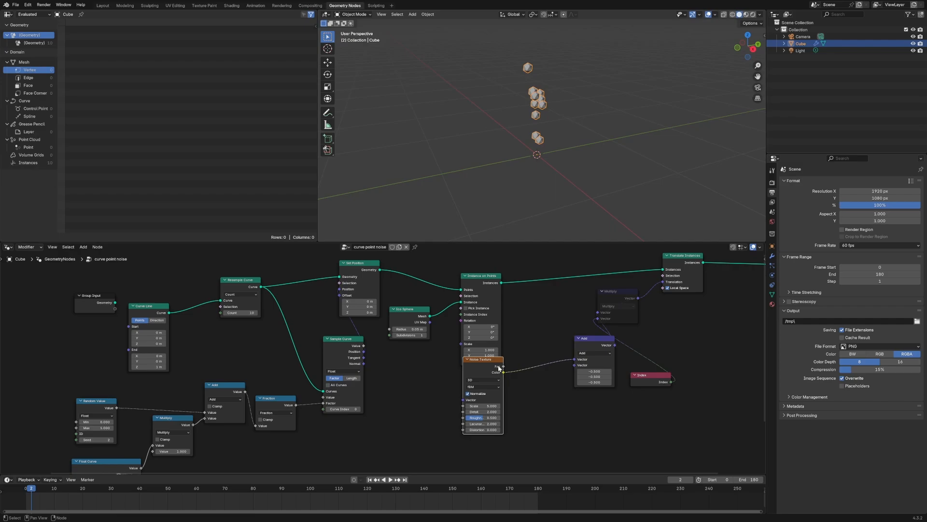
drag(482, 359, 550, 386)
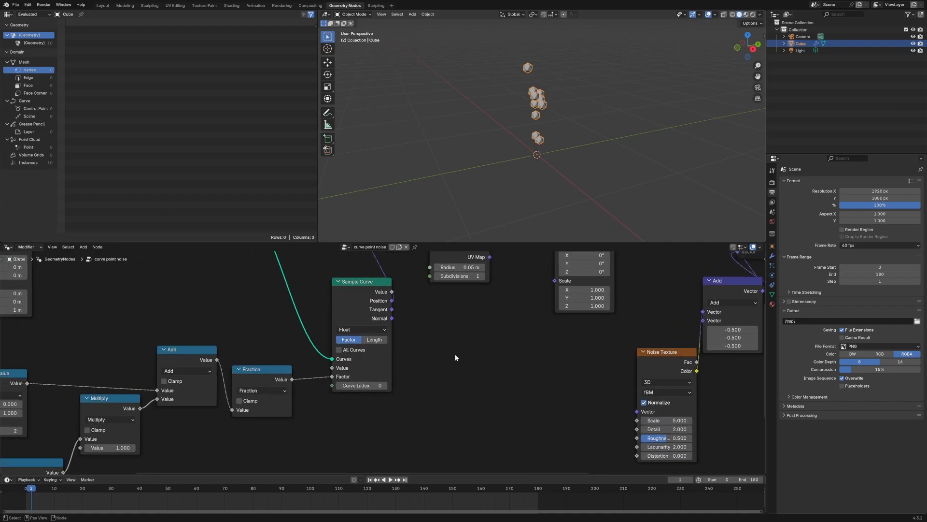
mouse_move(469, 345)
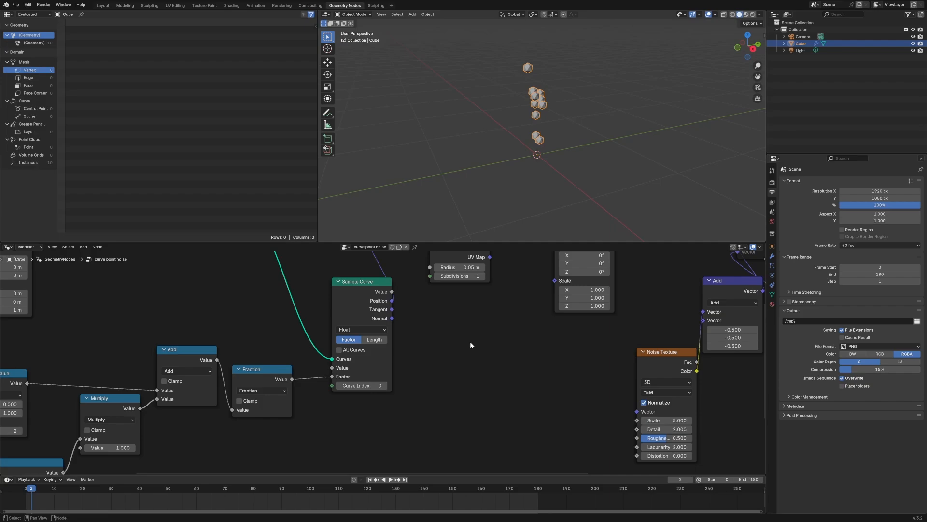
Add a Spline Length node to the tree.
text(spline)
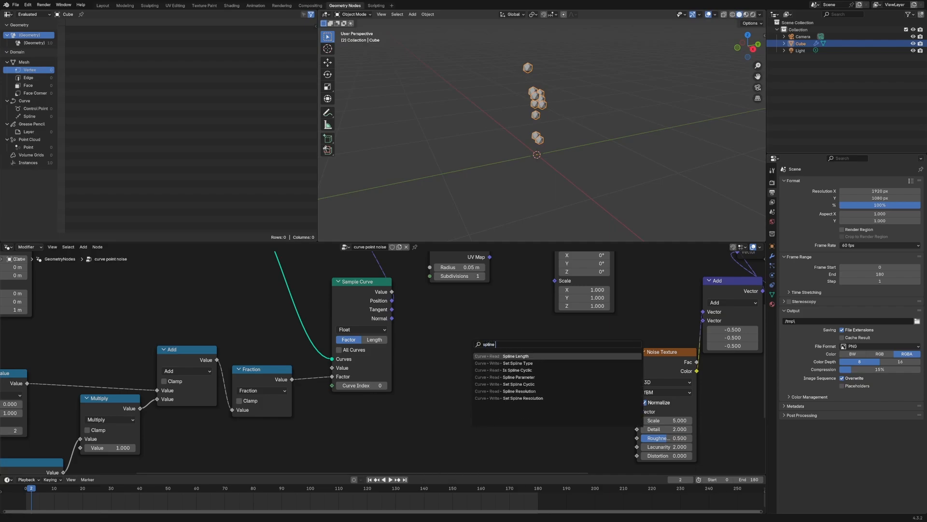
click(514, 355)
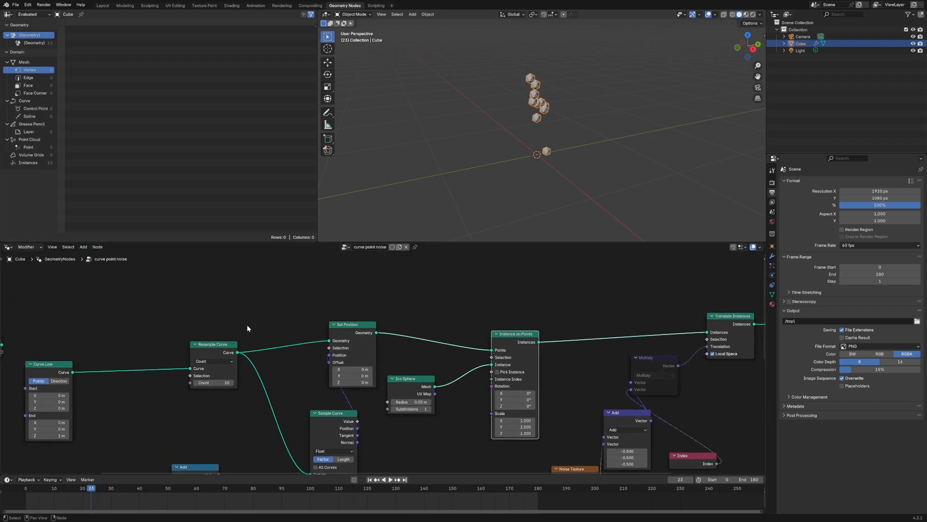
drag(213, 343, 178, 349)
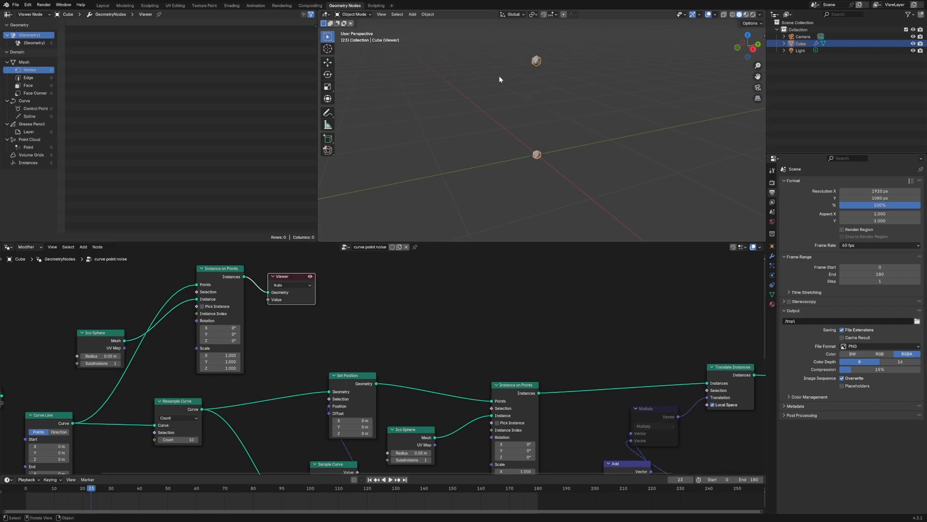
mouse_move(533, 113)
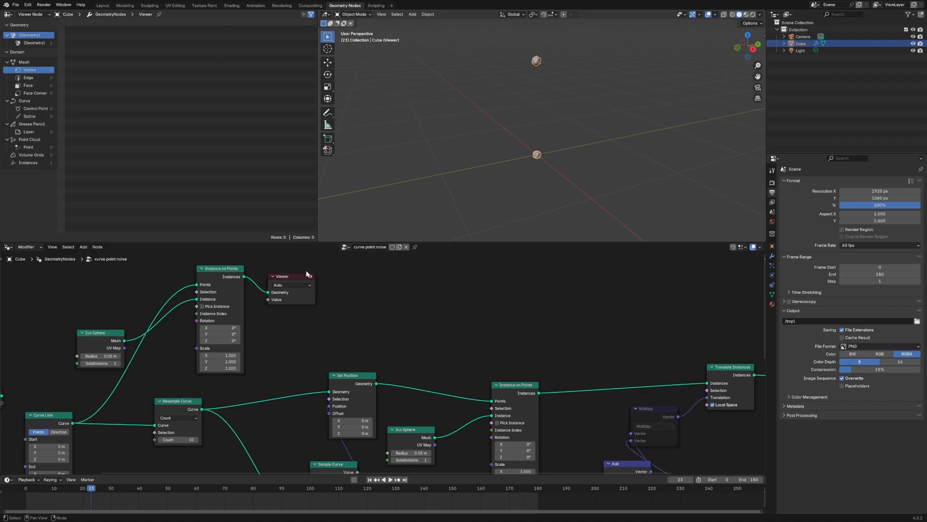
Feed the Viewer through Realize Instances, then search for Geometry Proximity.
text(real)
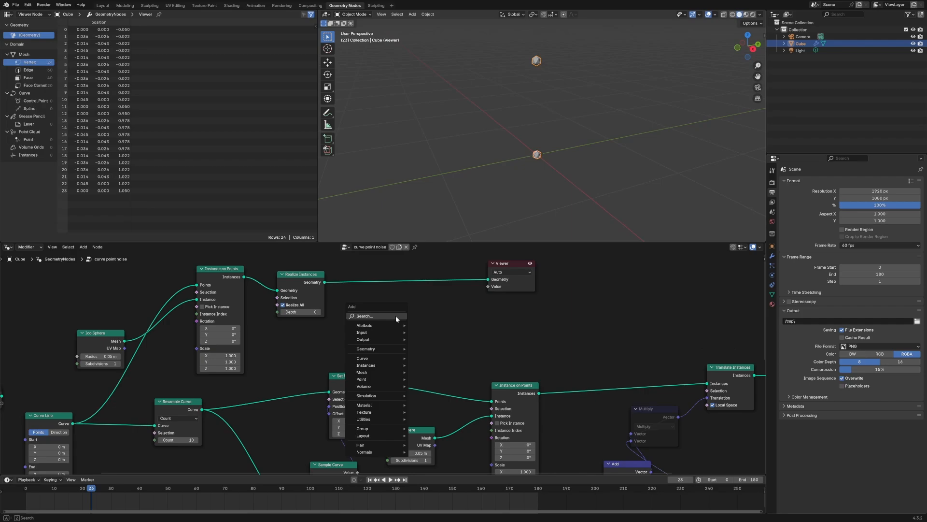
text(geo)
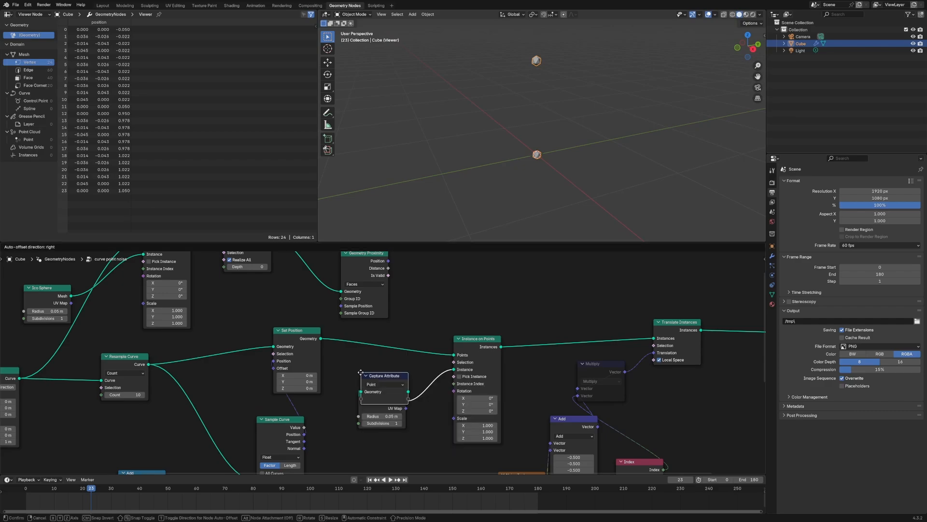
Capture curve point positions with a Position node before Instance on Points.
text(pos)
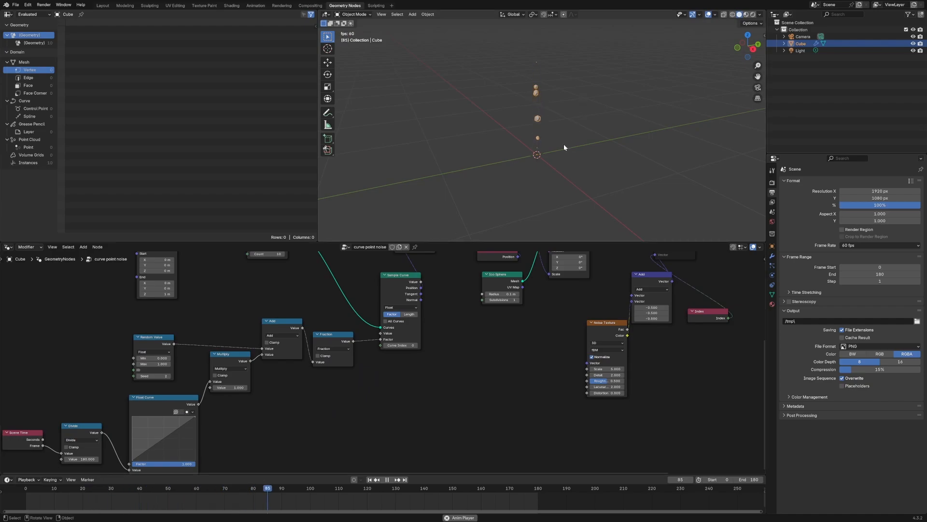
Pause the jumping-spheres animation from the Timeline.
click(93, 487)
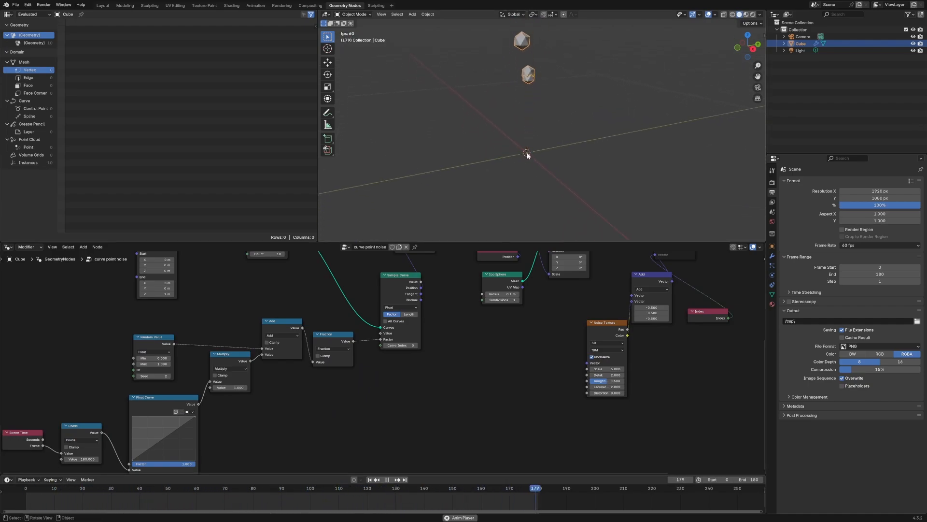
click(387, 480)
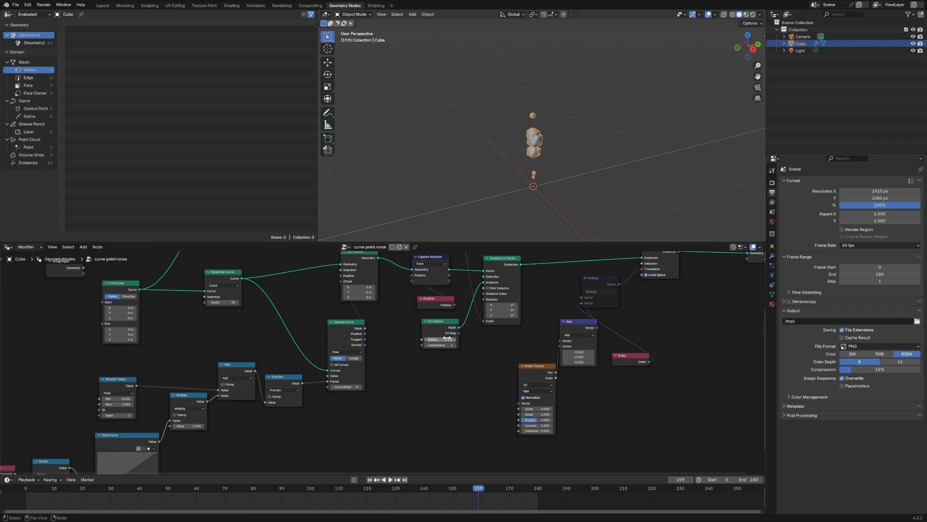
Set the Ico Sphere node's radius to 0.2 m.
click(387, 480)
text(r)
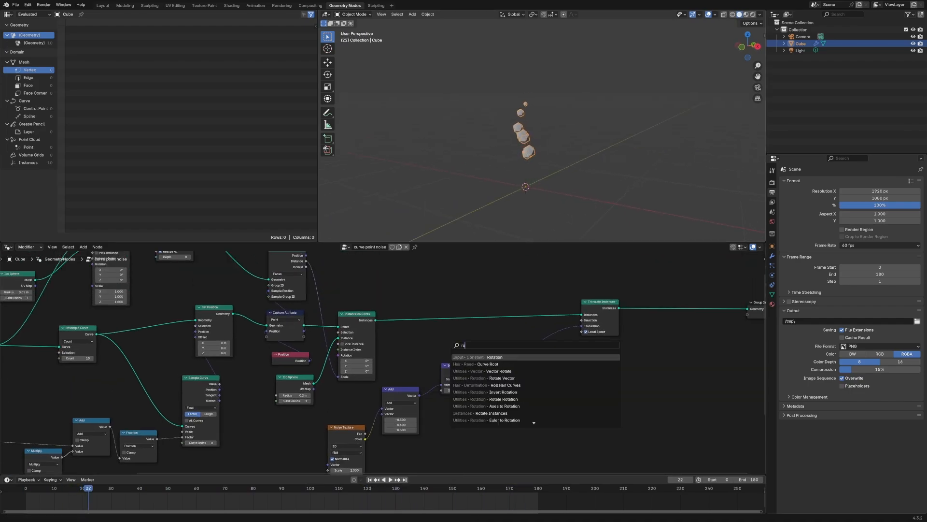
Insert Rotate Instances after Instance on Points and adjust the random rotation range.
text(otat inst)
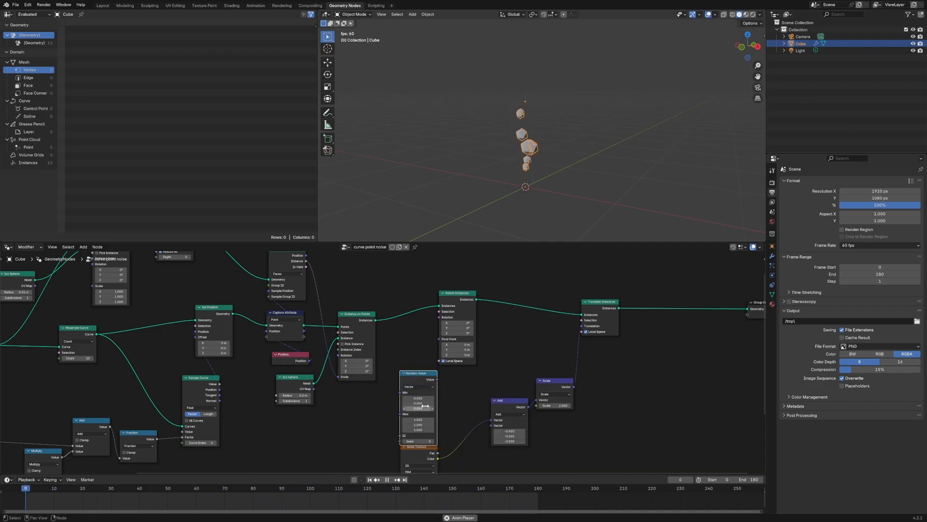
click(366, 488)
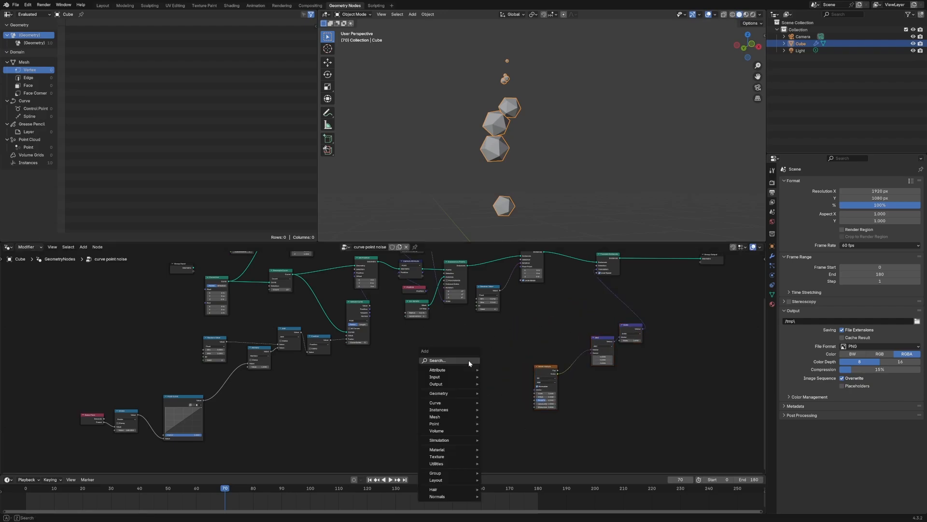
Add a Vector Math node before Rotate Instances, fed by the Float Curve output.
text(vector ma)
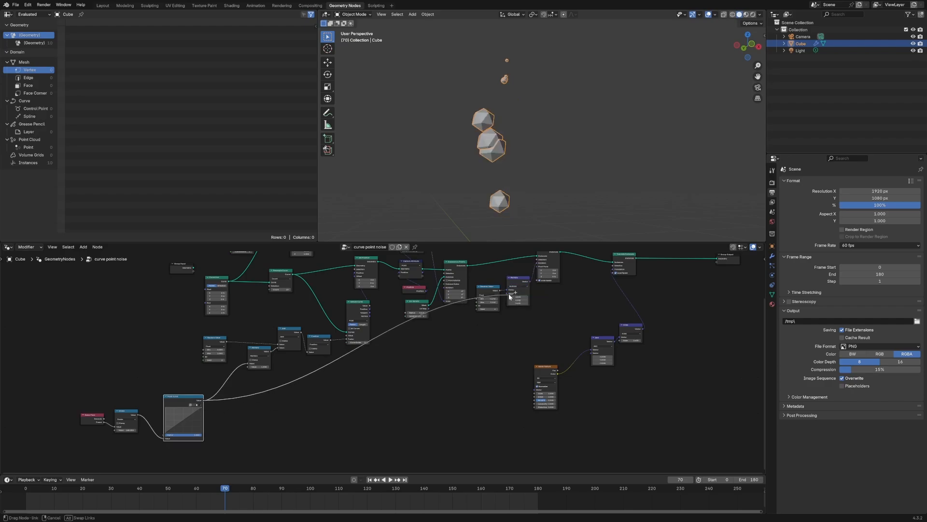
click(390, 479)
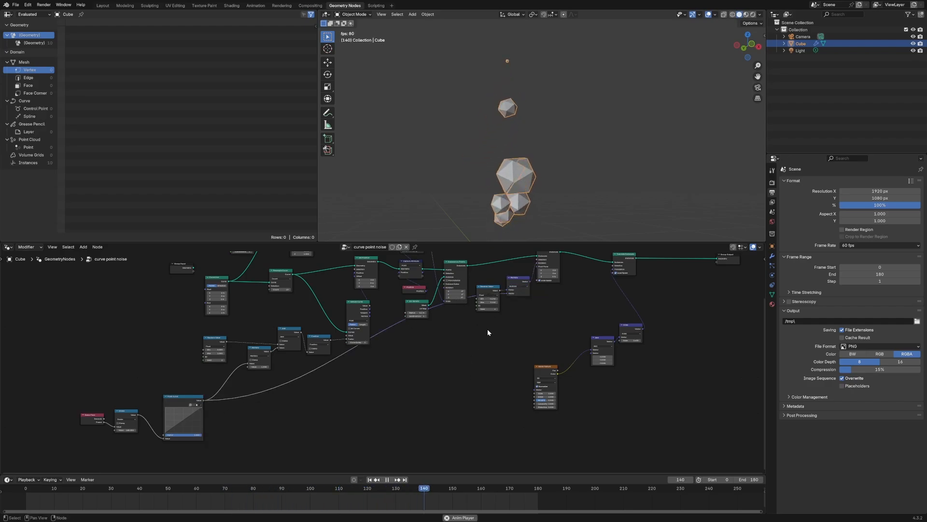